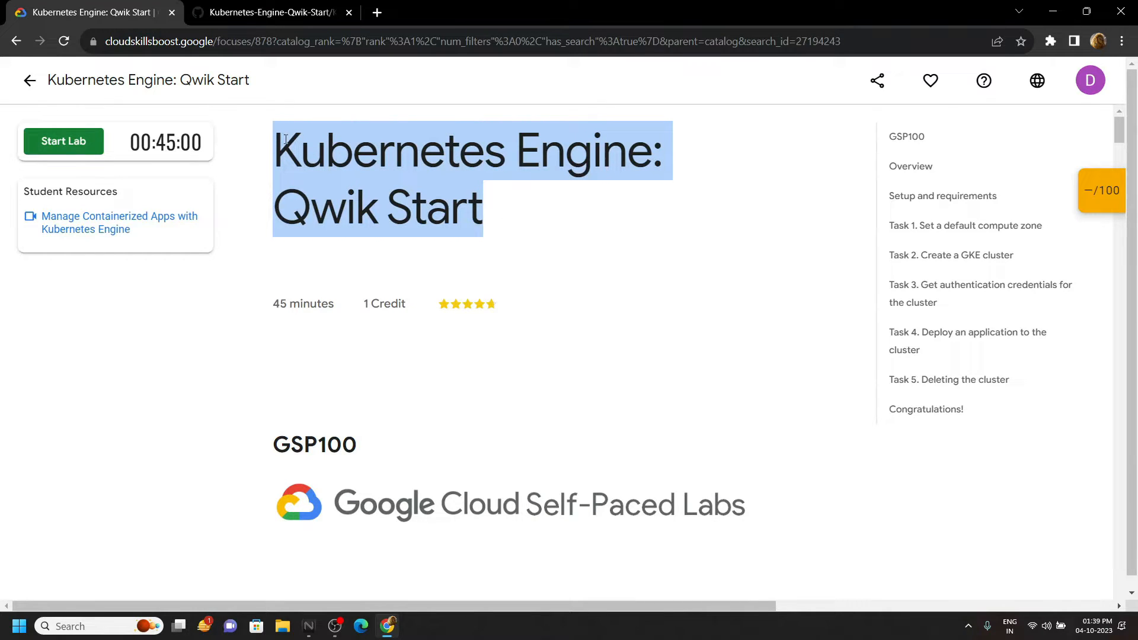
mouse_move(97, 153)
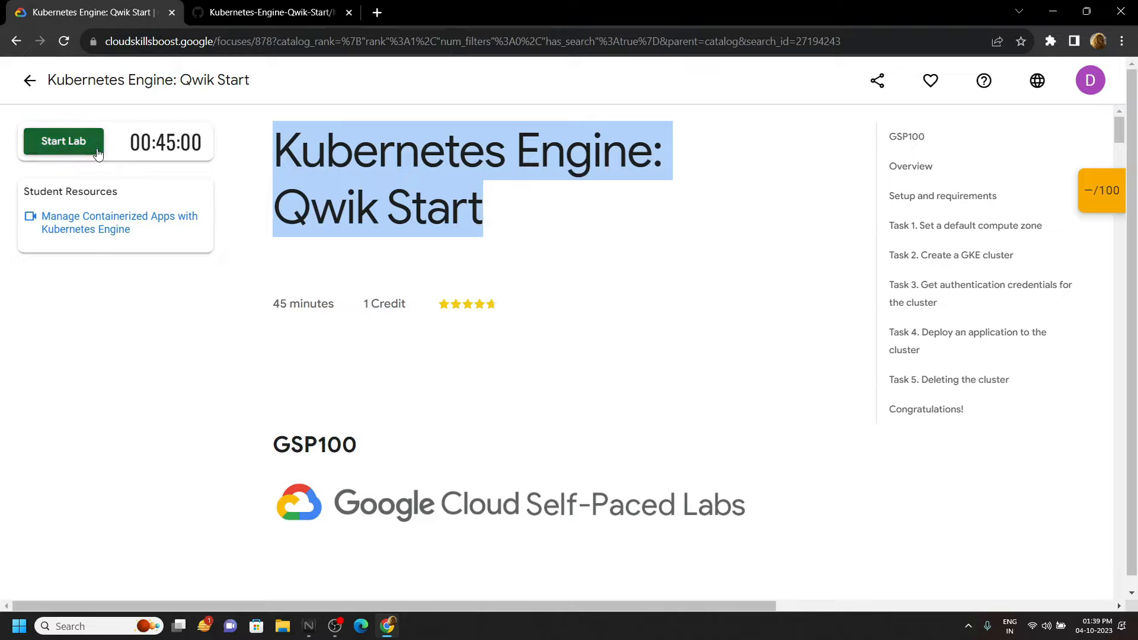
Start the Kubernetes Engine: Qwik Start lab to issue temporary credentials and begin the timer.
left_click(63, 141)
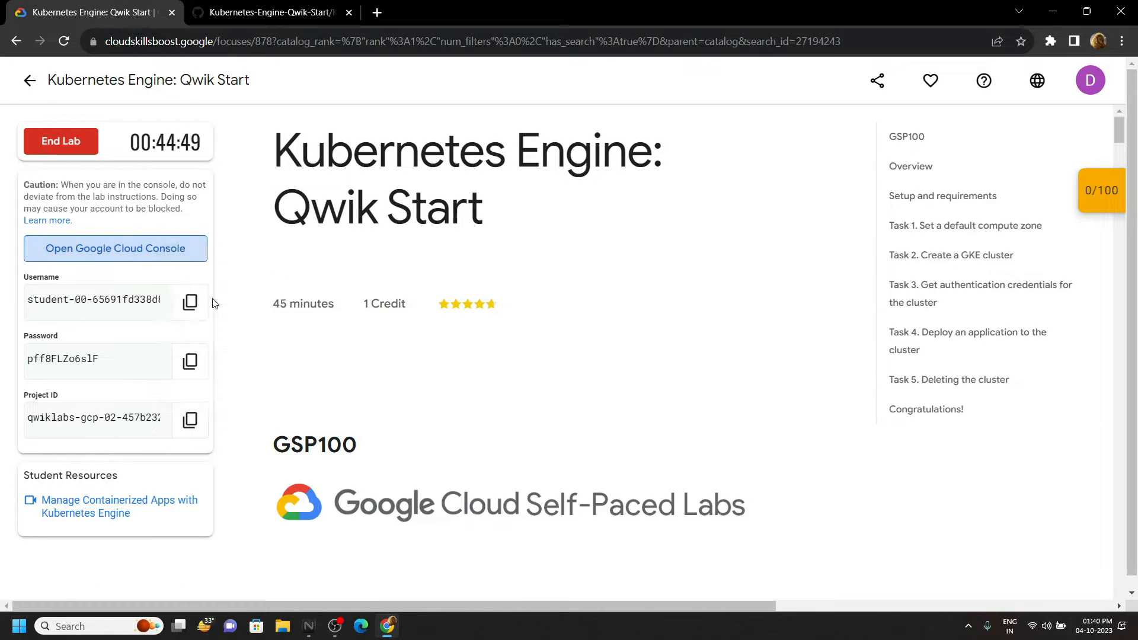
Open Google Cloud Console and sign in with the temporary lab account.
left_click(114, 249)
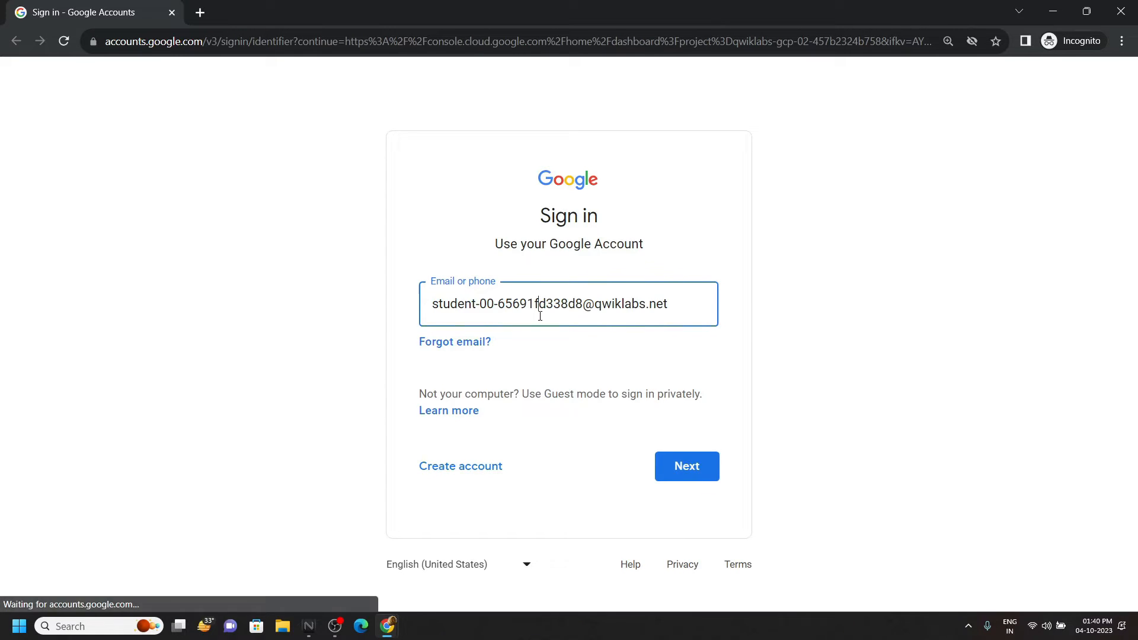
left_click(686, 466)
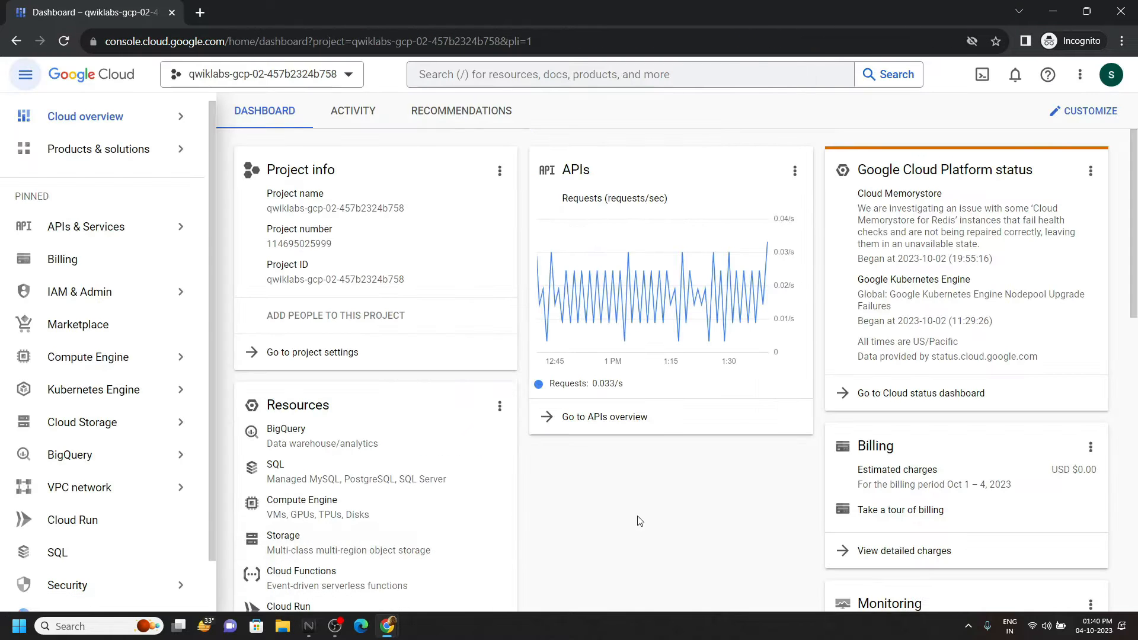
Launch a Cloud Shell terminal session for the lab project.
left_click(982, 74)
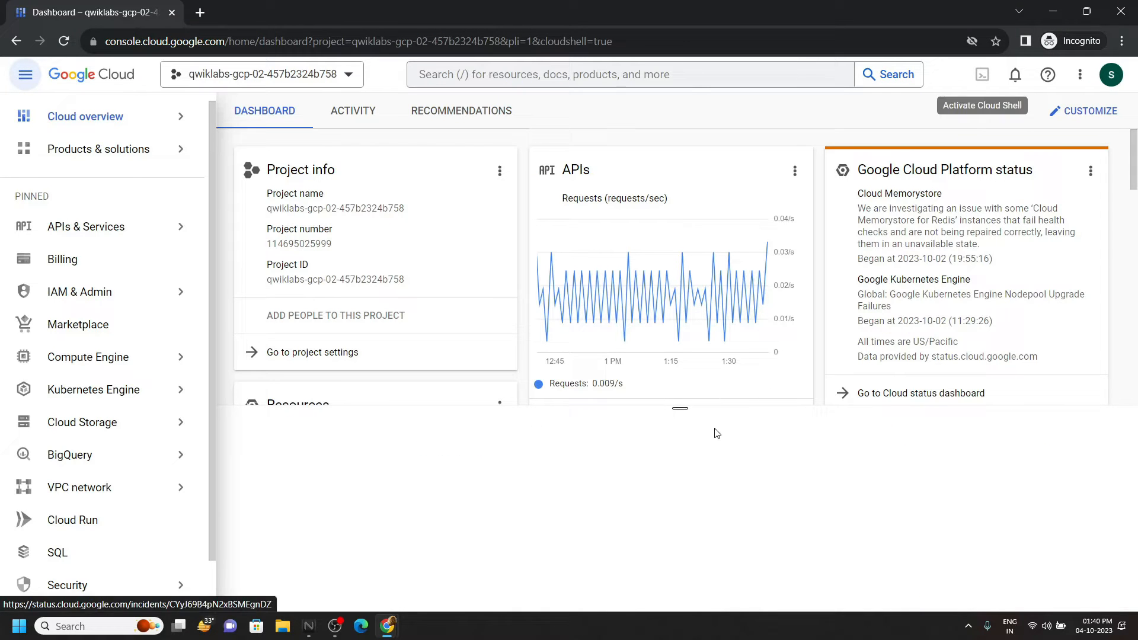
left_click(982, 106)
type("export ZONE=us-central1-c")
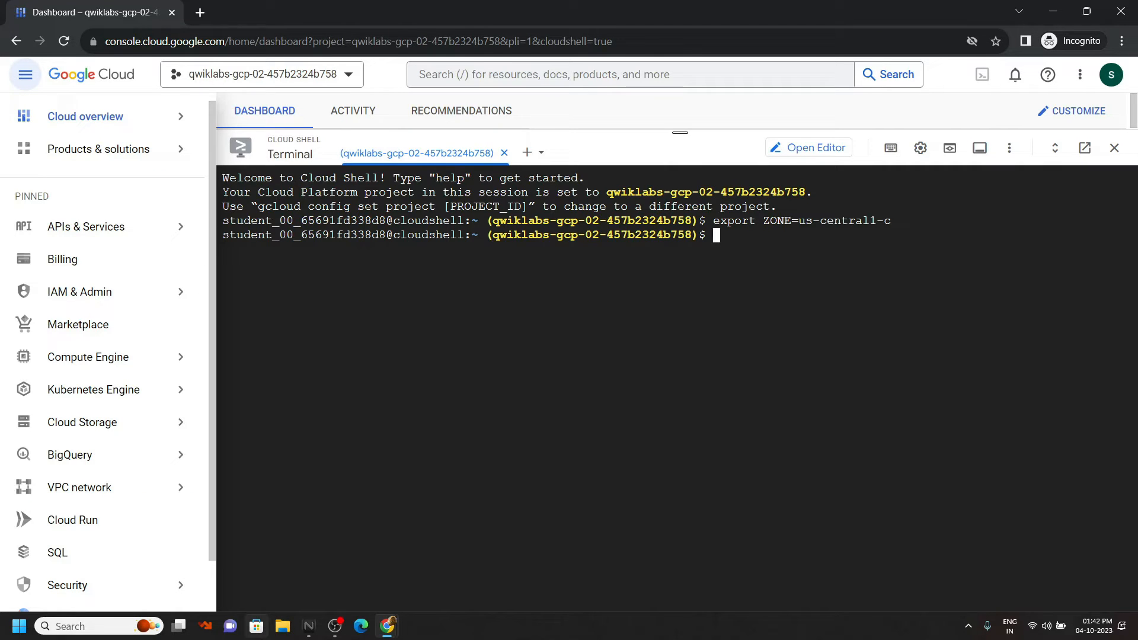
Return to the lab tab so Task 1's default zone step is credited at 25/100.
left_click(268, 12)
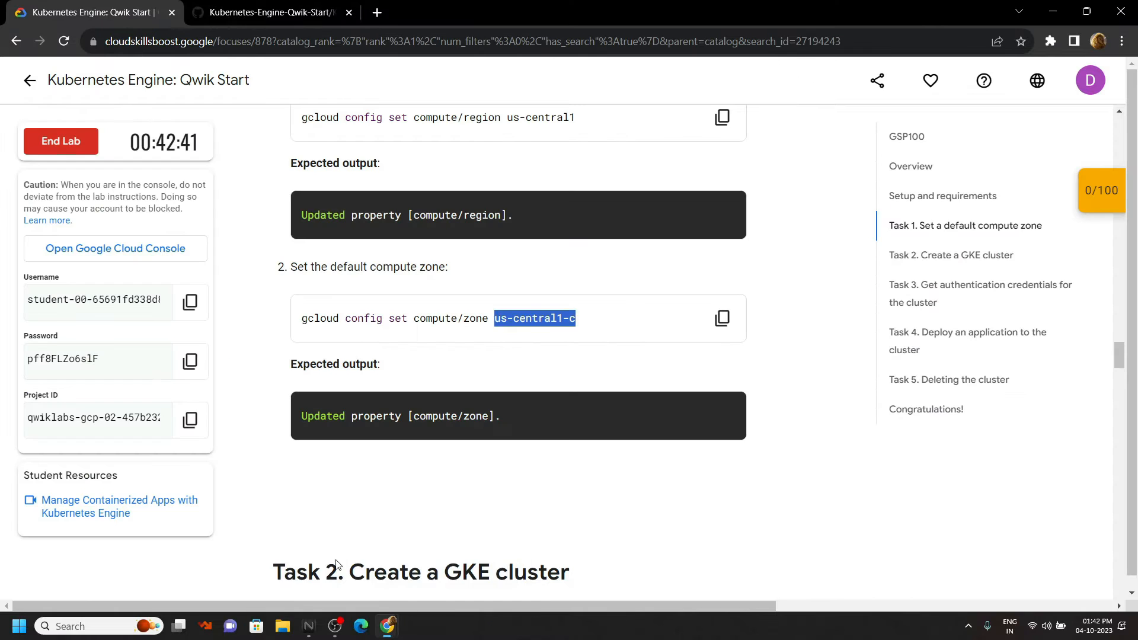
left_click(269, 13)
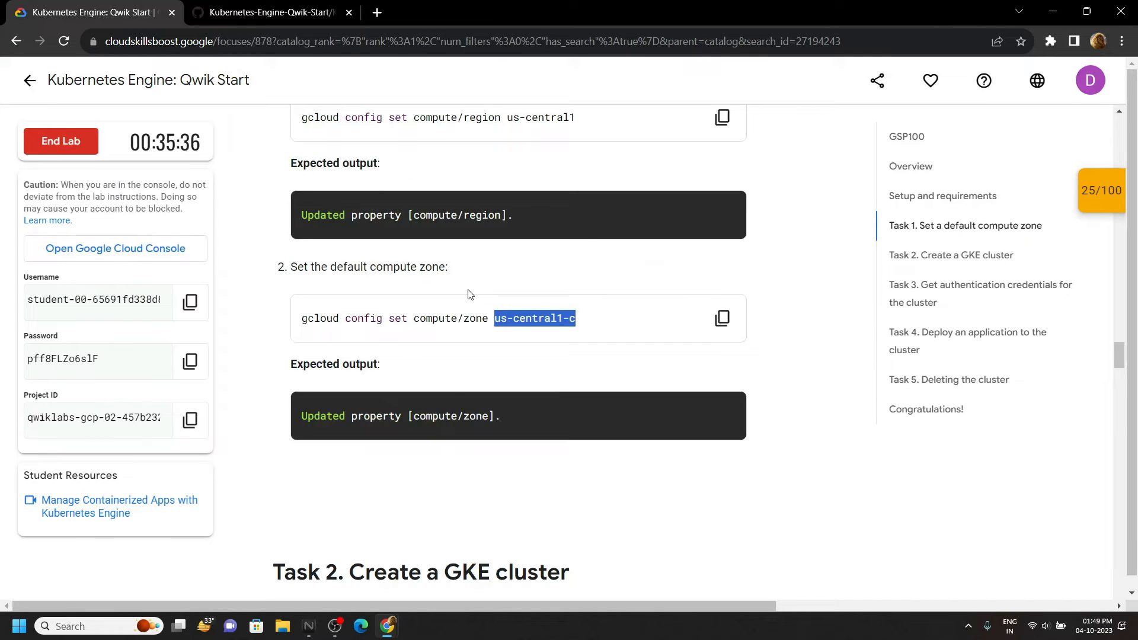
Scroll through the lab to Task 4, then jump back to Task 1's compute zone instructions.
scroll("down", 3)
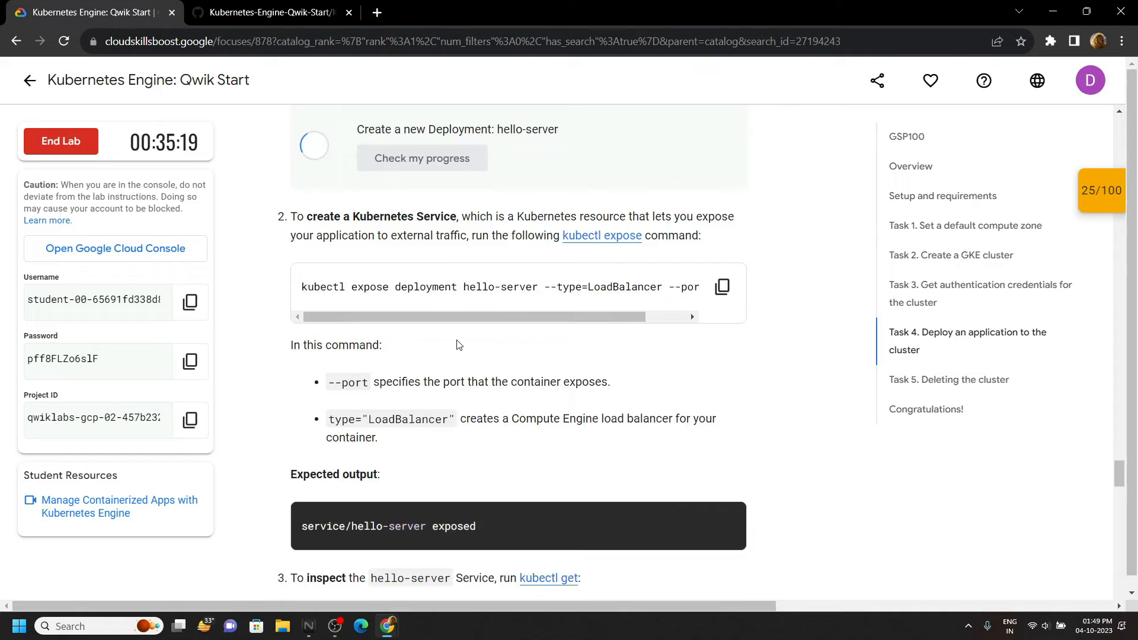
scroll("down", 3)
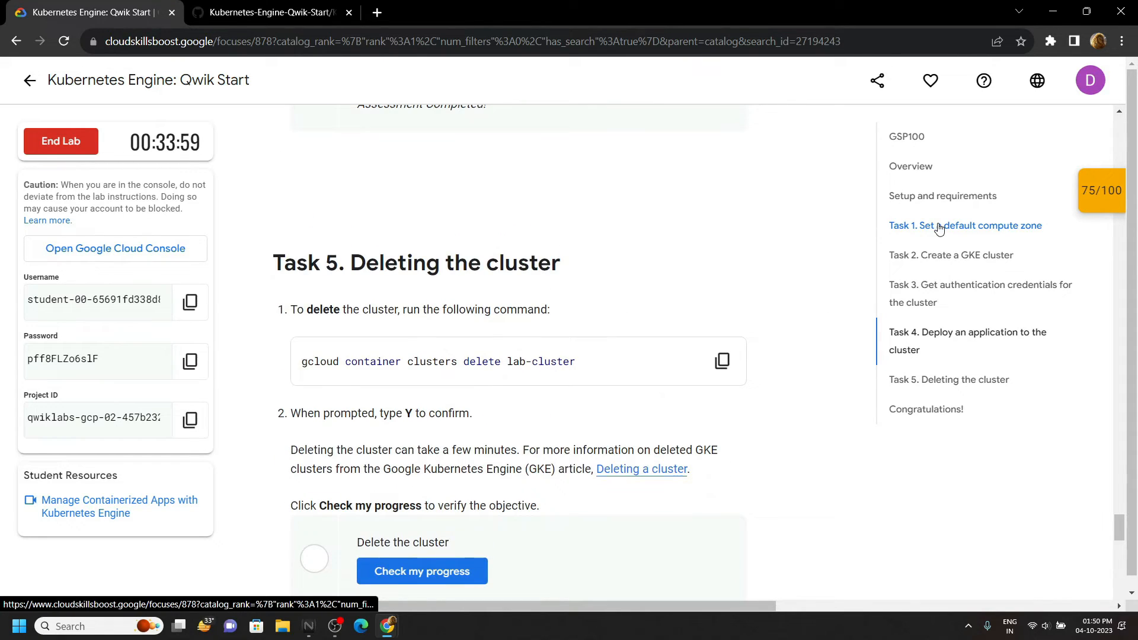
left_click(965, 225)
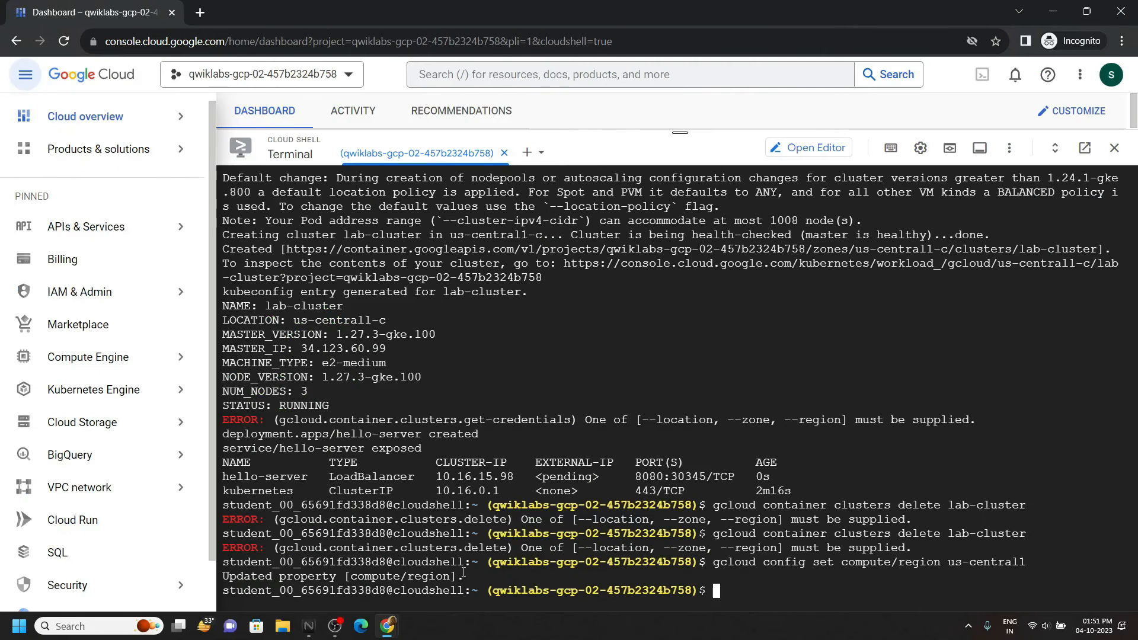
Set compute/zone to us-central1-c, confirm deleting lab-cluster with 'y', and scroll to the progress check.
type("gcloud config set compute/zone us-central1-c")
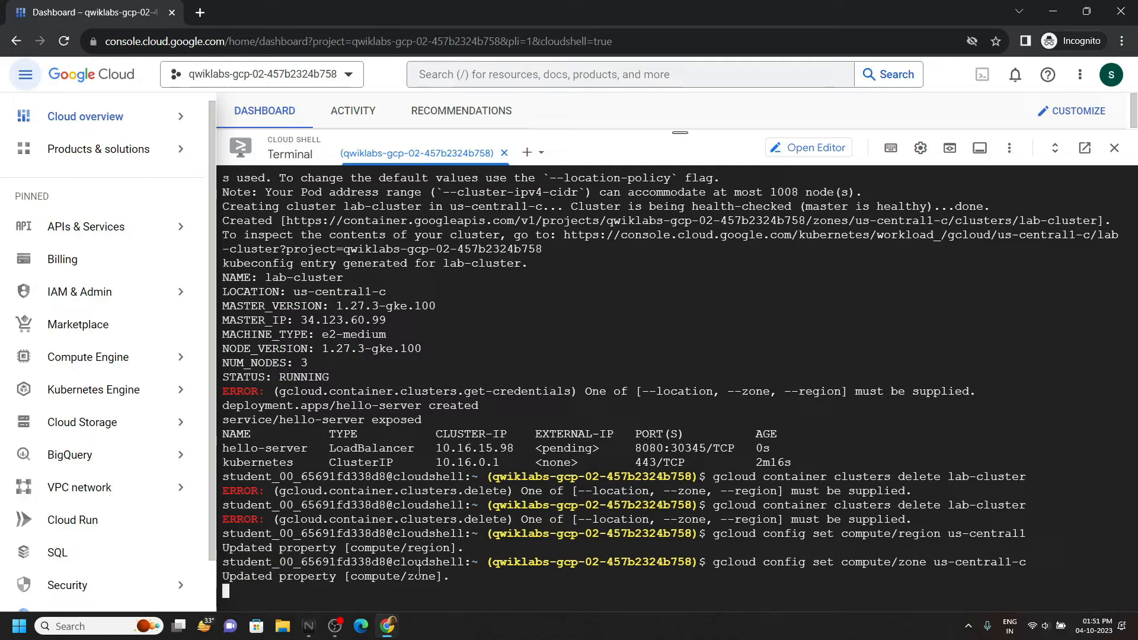
left_click(268, 12)
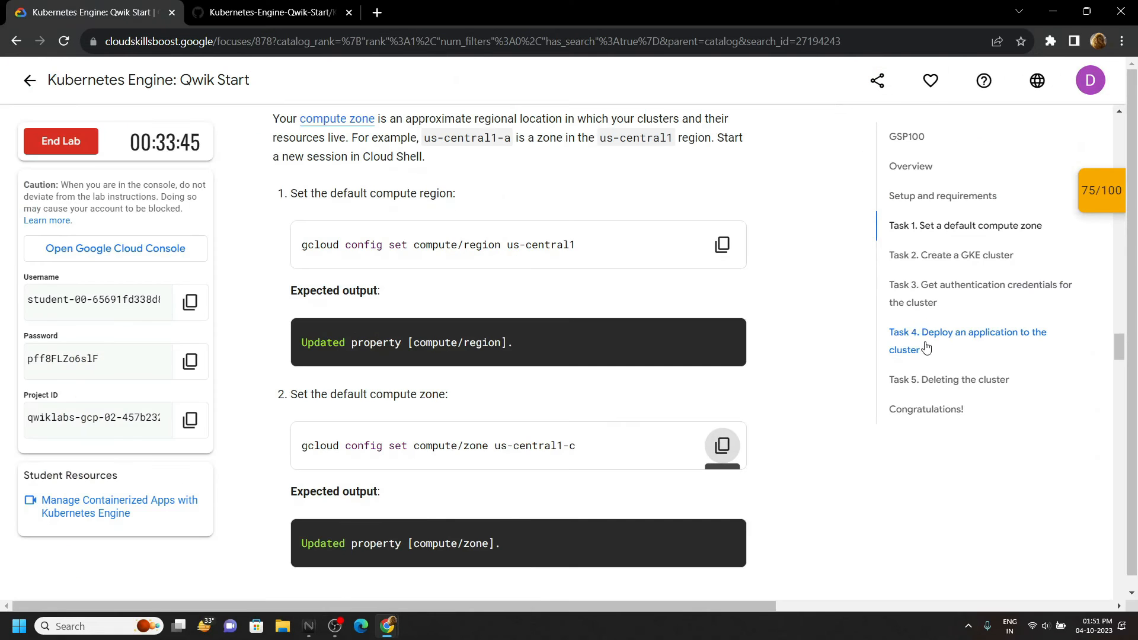
left_click(948, 379)
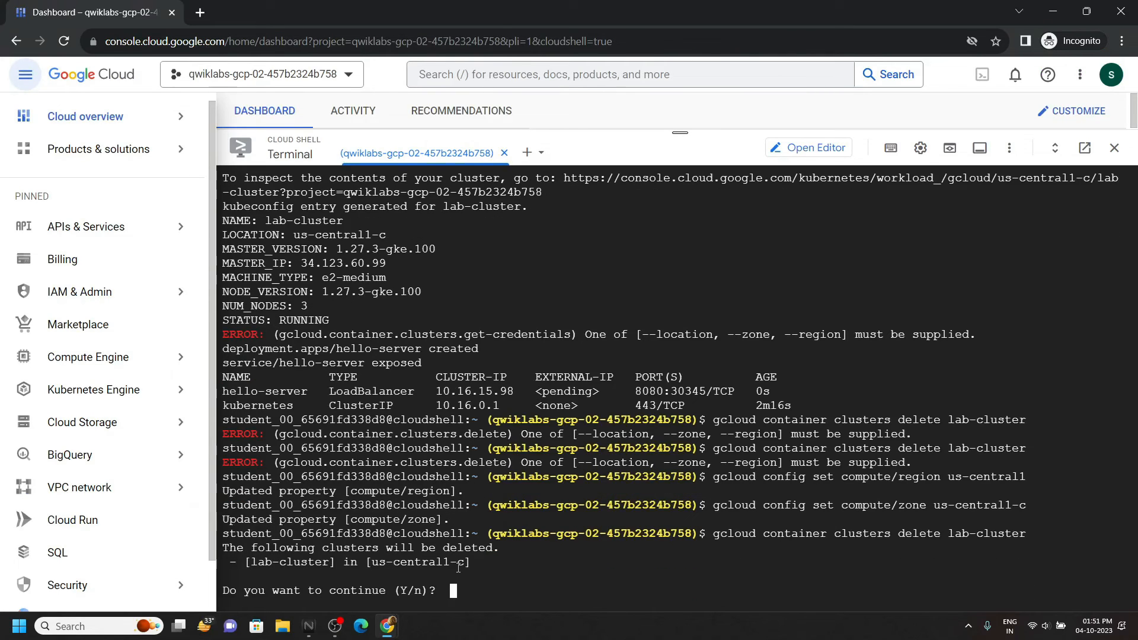
type("y")
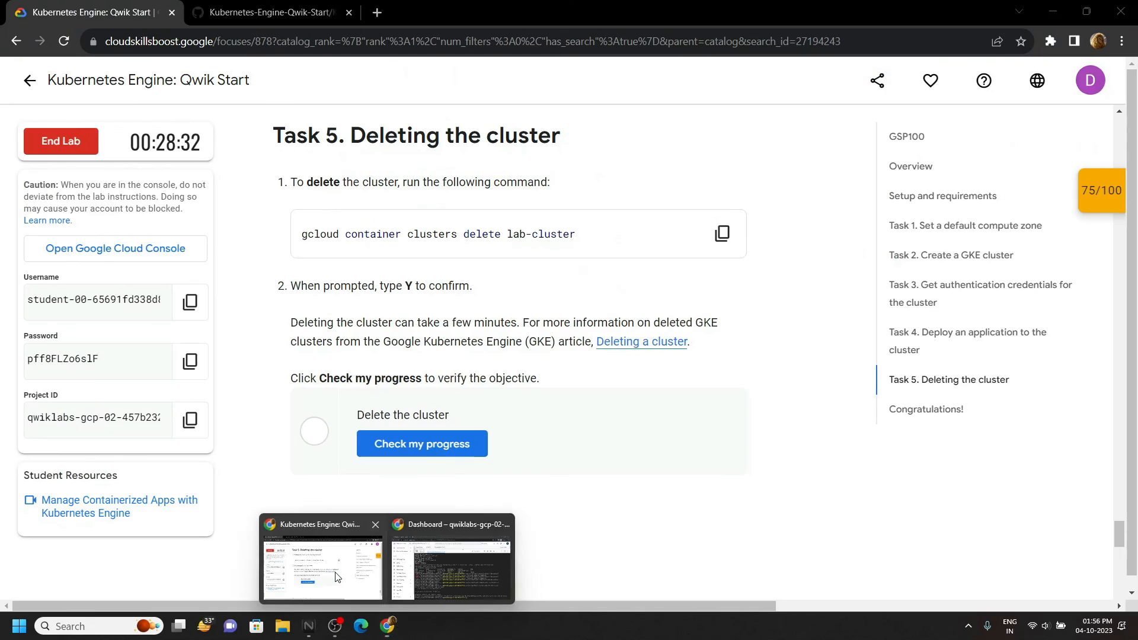
scroll("down", 3)
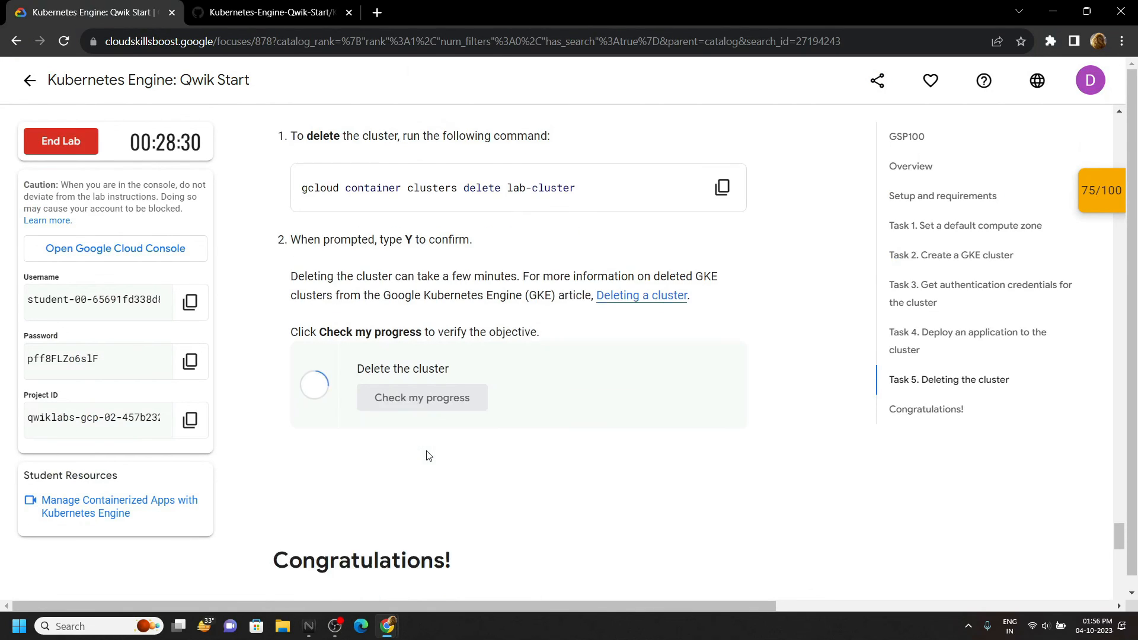